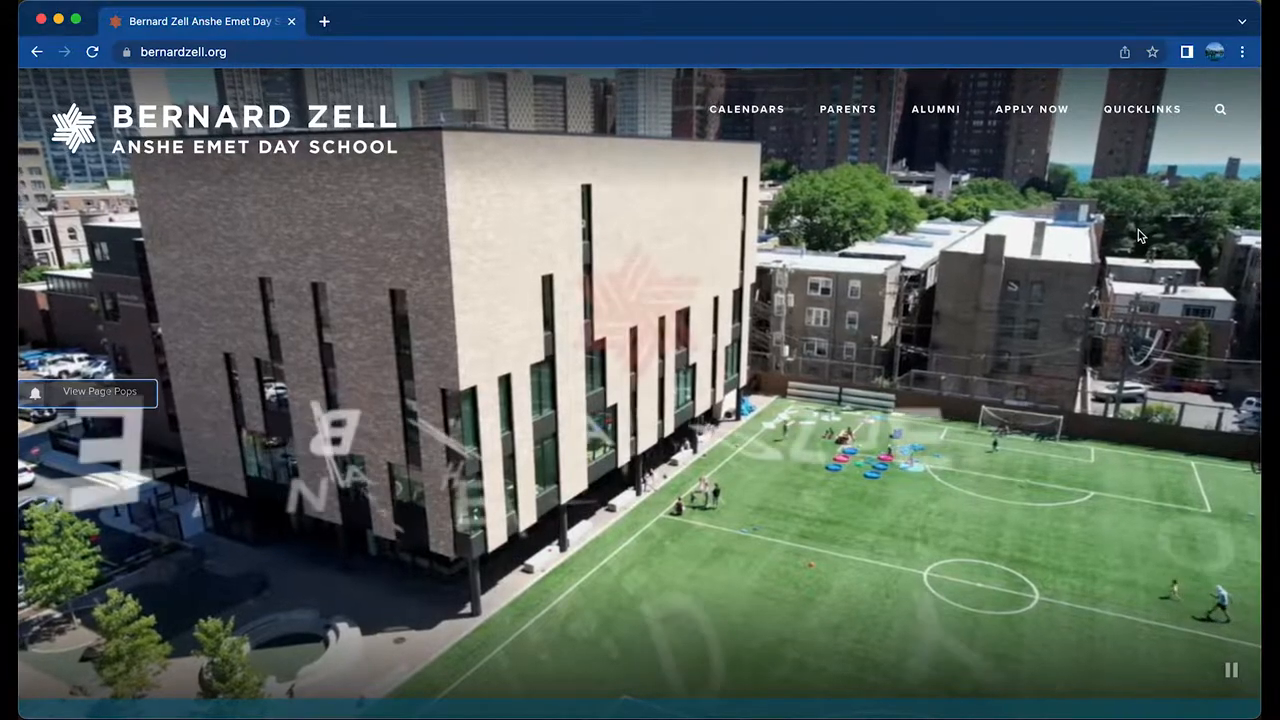
click(1142, 109)
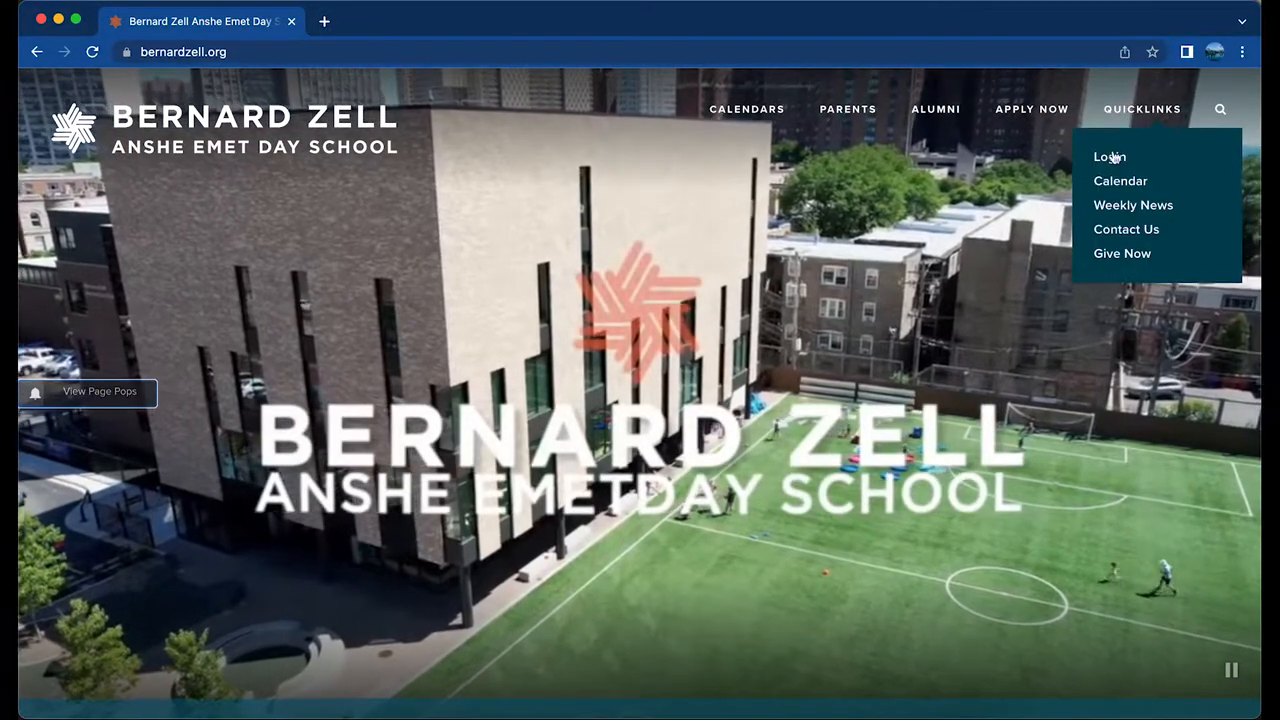
click(1109, 157)
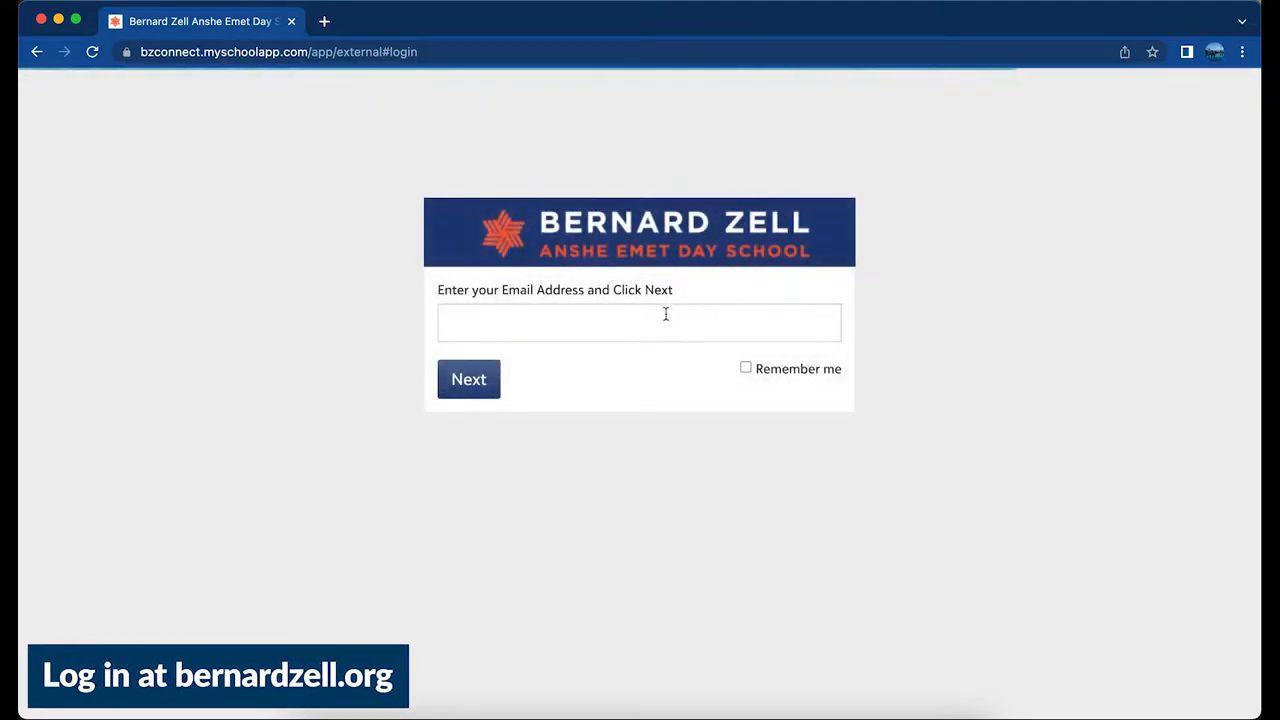
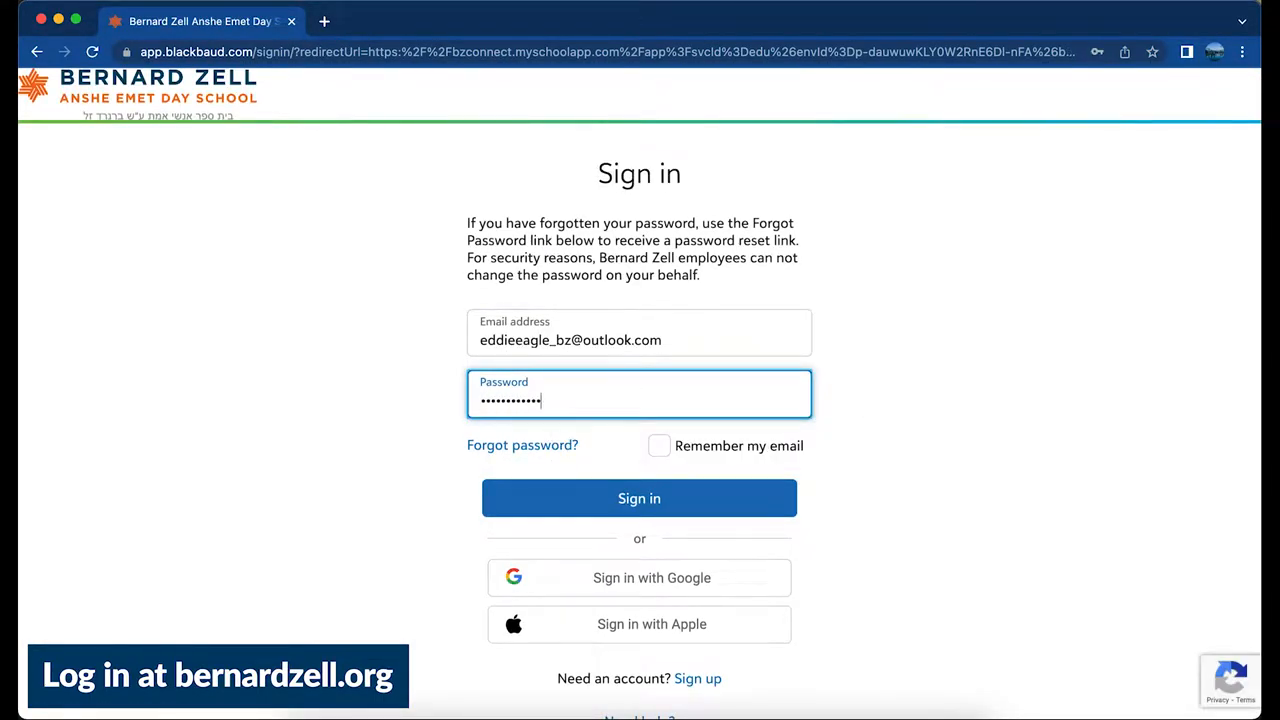
click(639, 498)
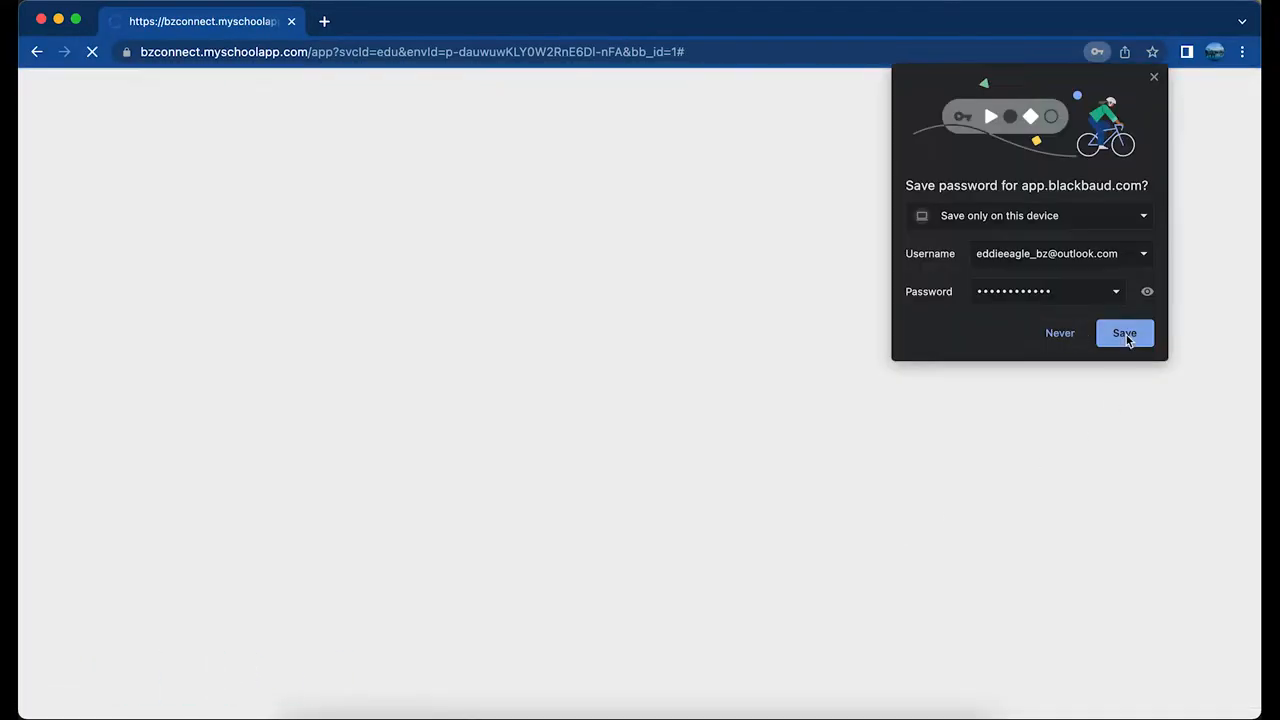
- Save the password in Chrome and open the Parent Handbook under Important Resources
click(1124, 333)
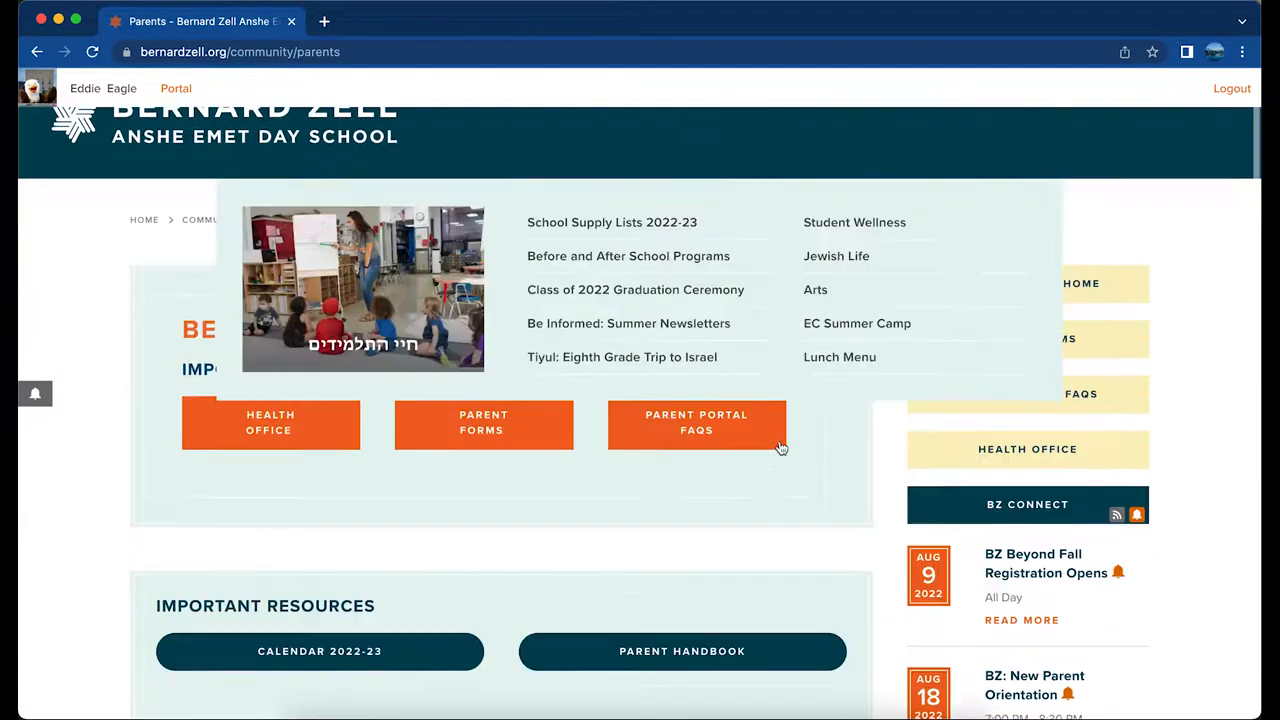
scroll(down, 3)
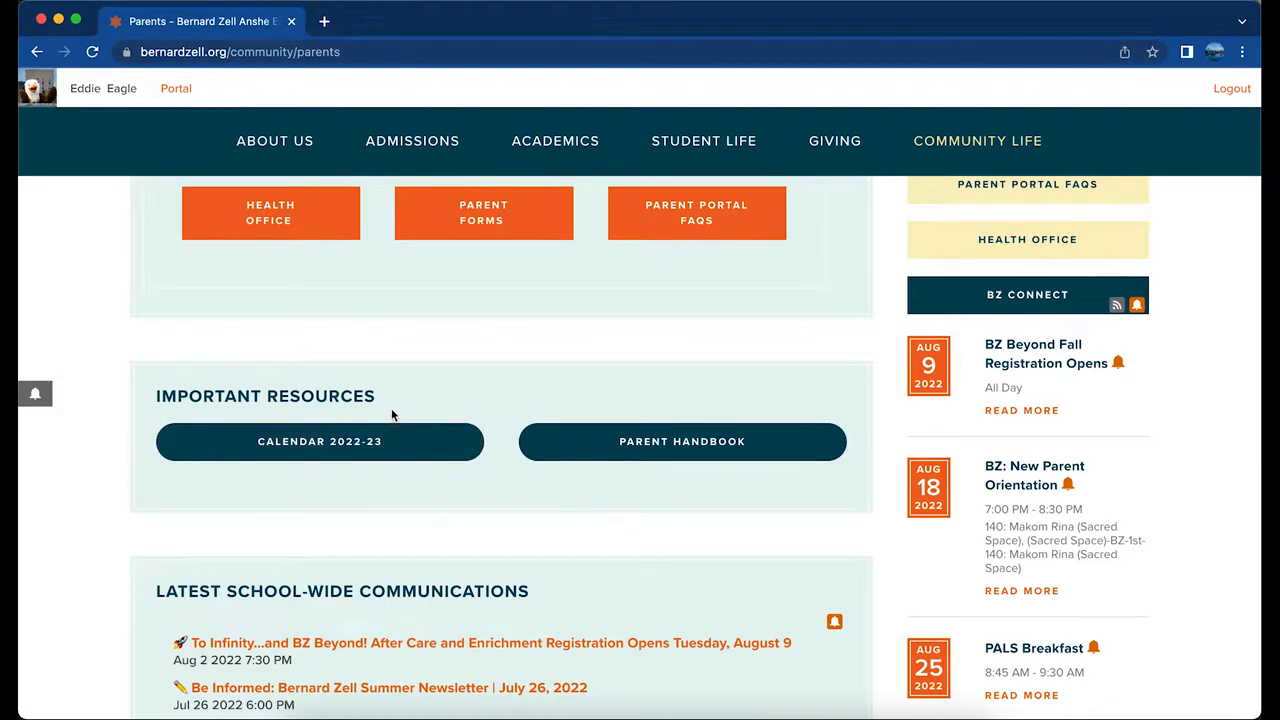
click(682, 441)
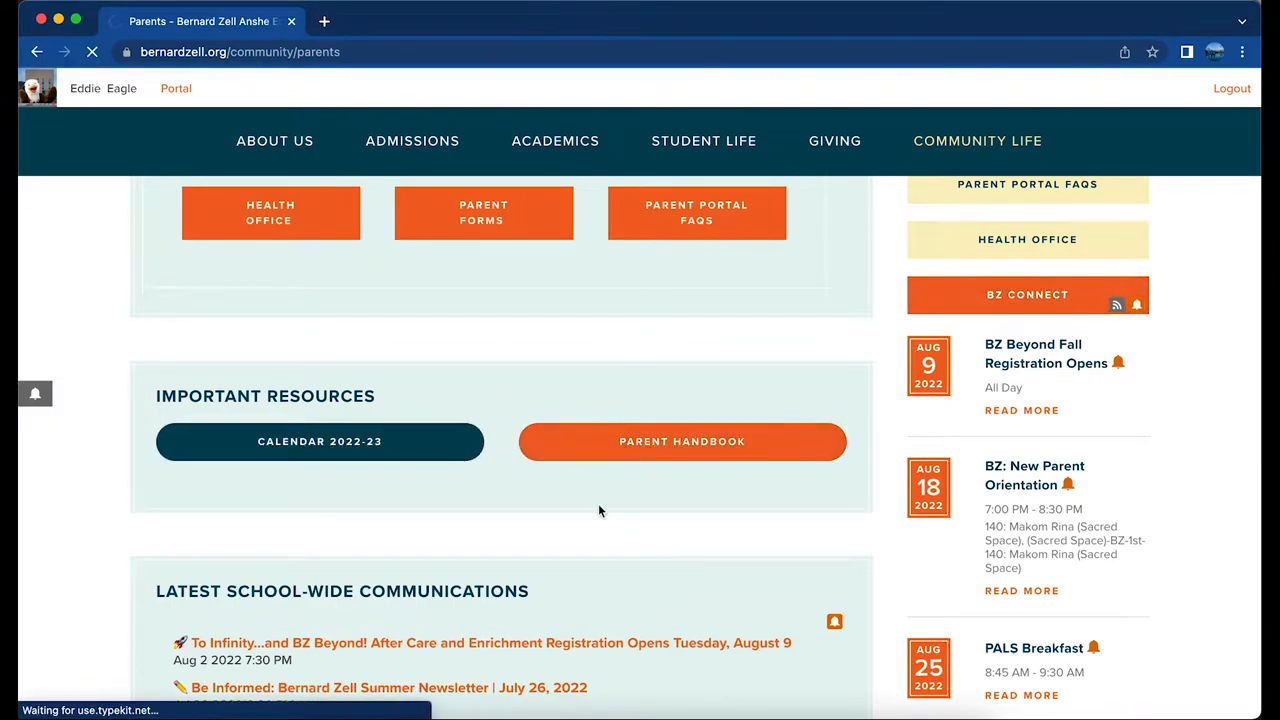
click(681, 441)
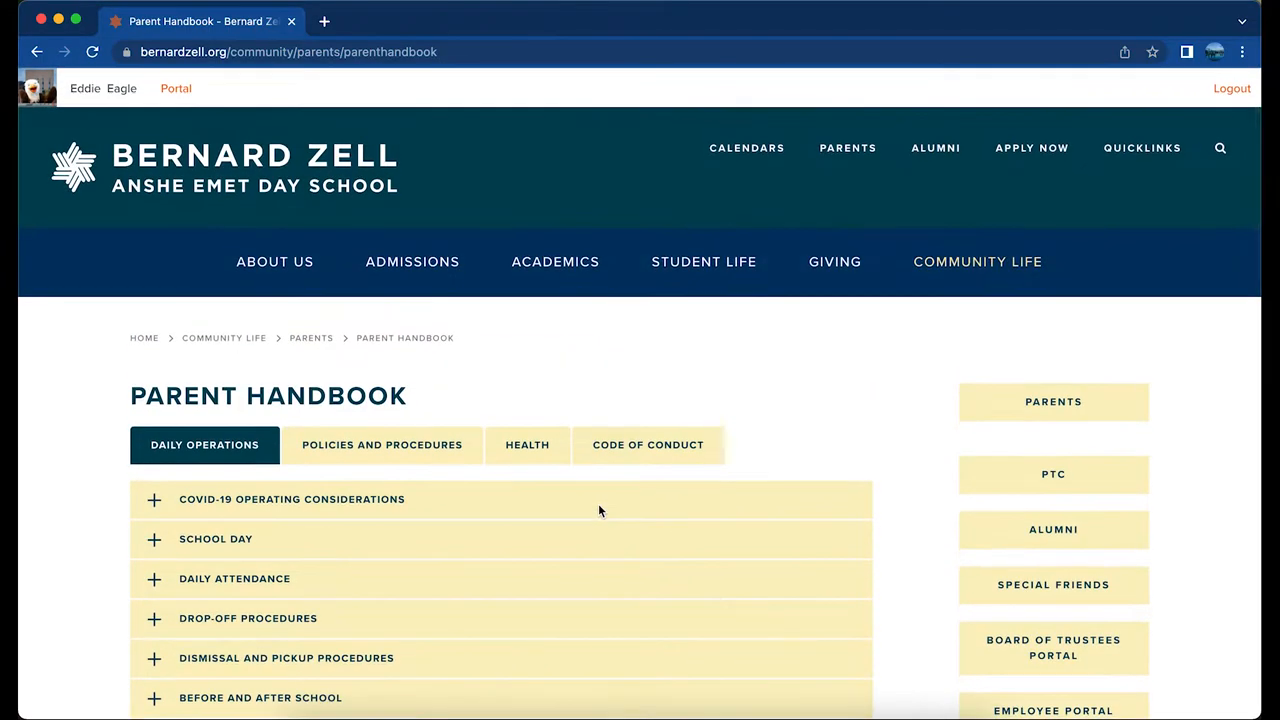
mouse_move(446, 658)
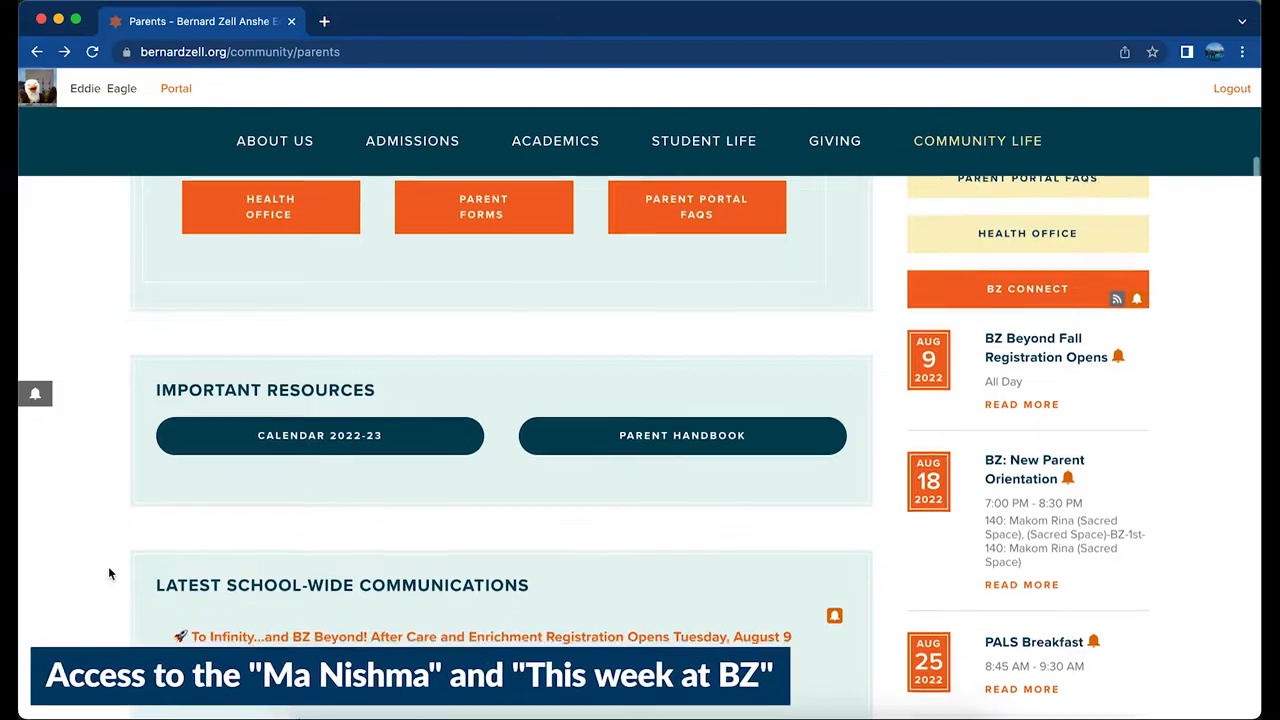
scroll(down, 3)
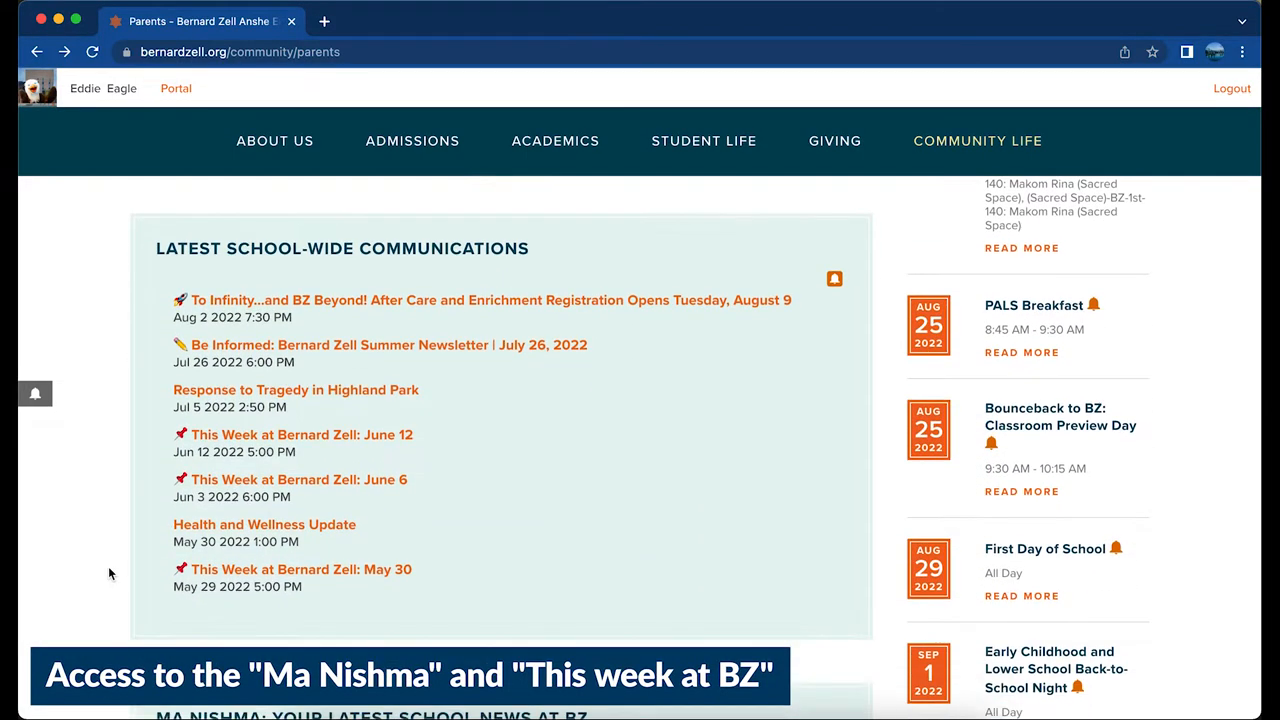
scroll(down, 3)
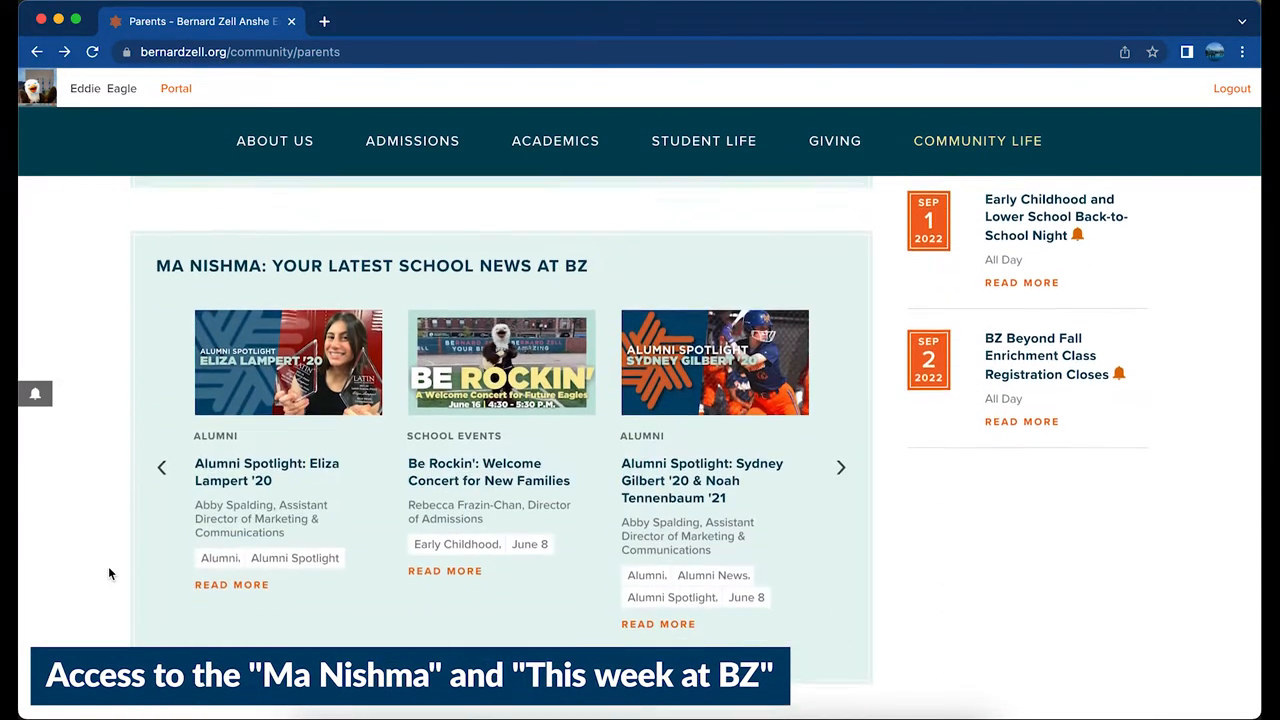
scroll(down, 3)
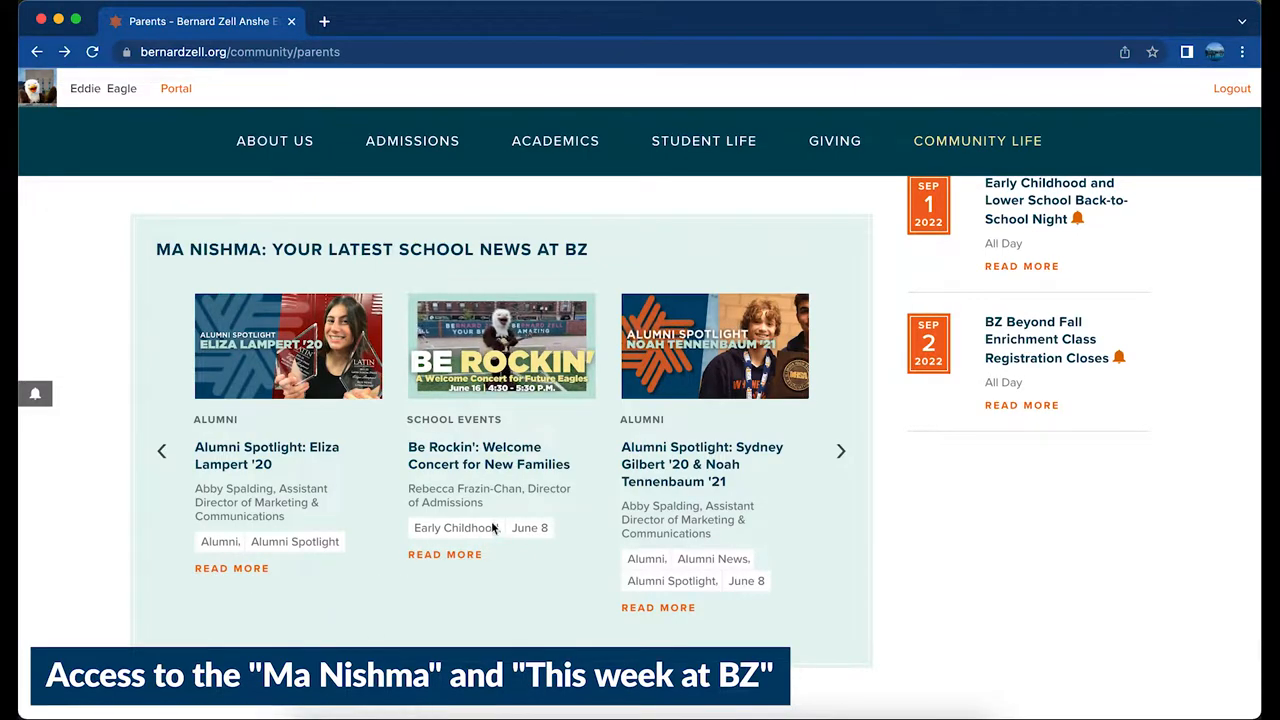
click(488, 455)
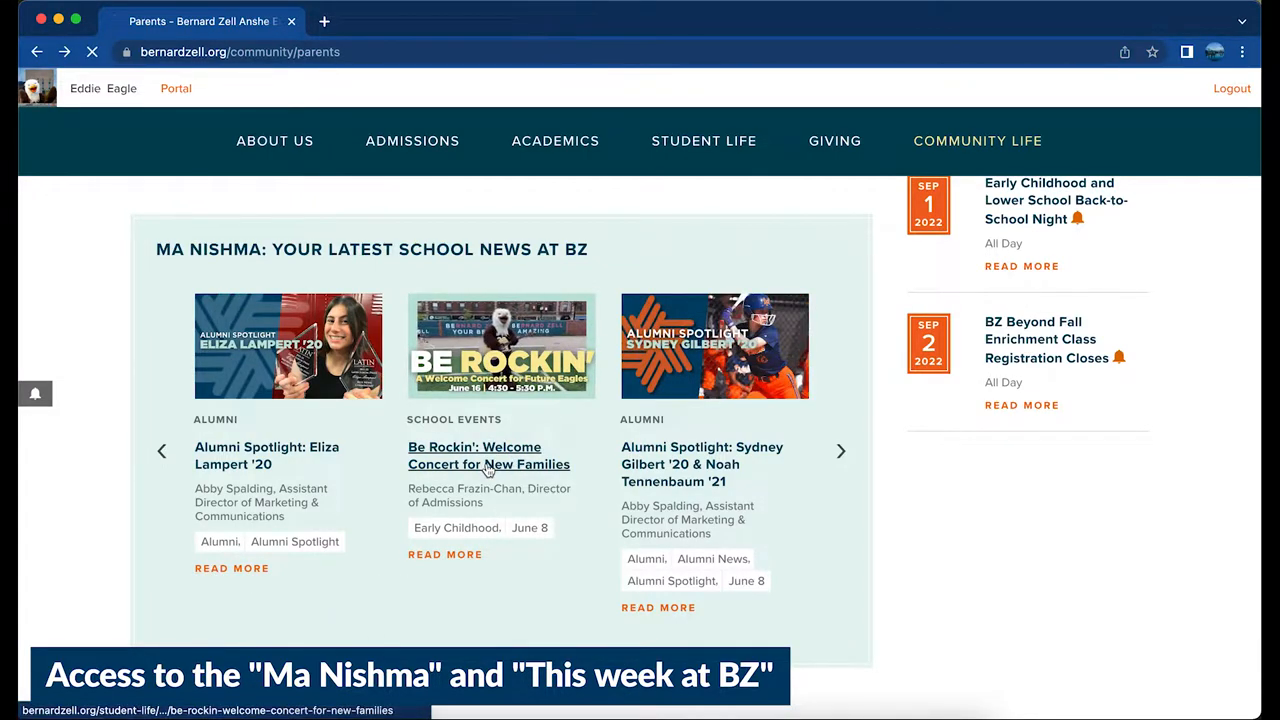
click(488, 455)
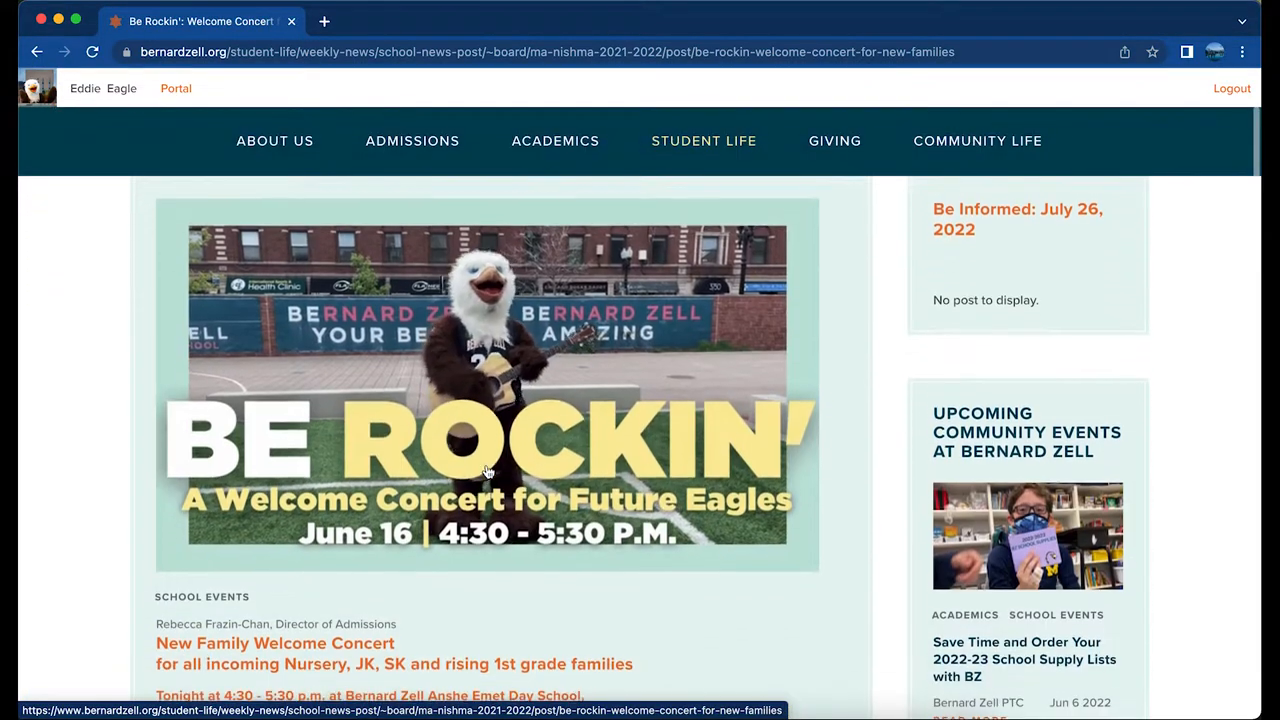
scroll(down, 3)
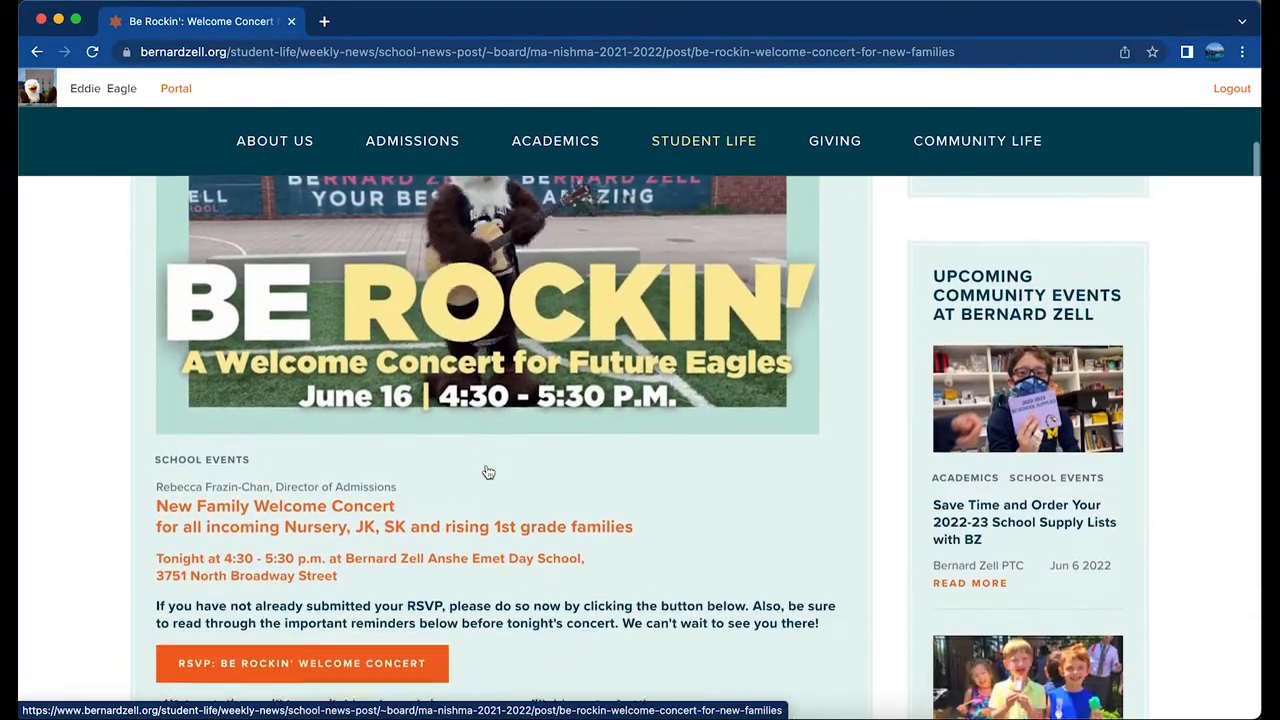
scroll(down, 3)
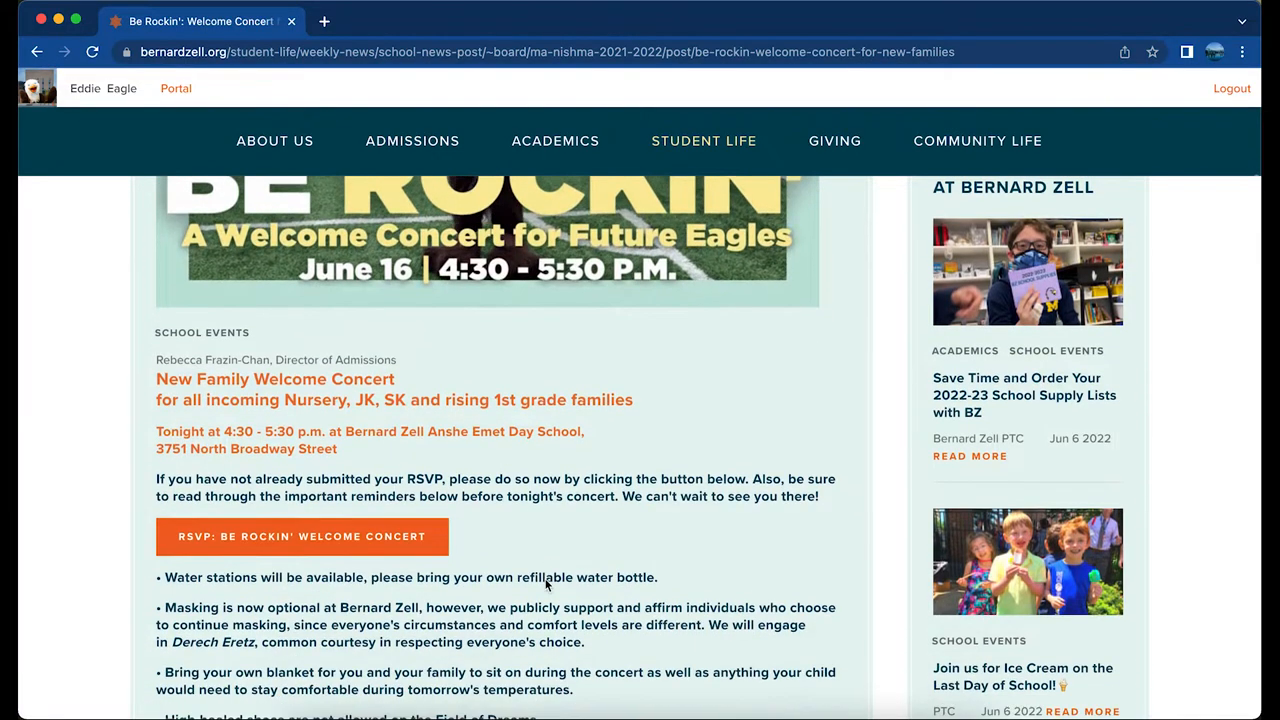
scroll(down, 3)
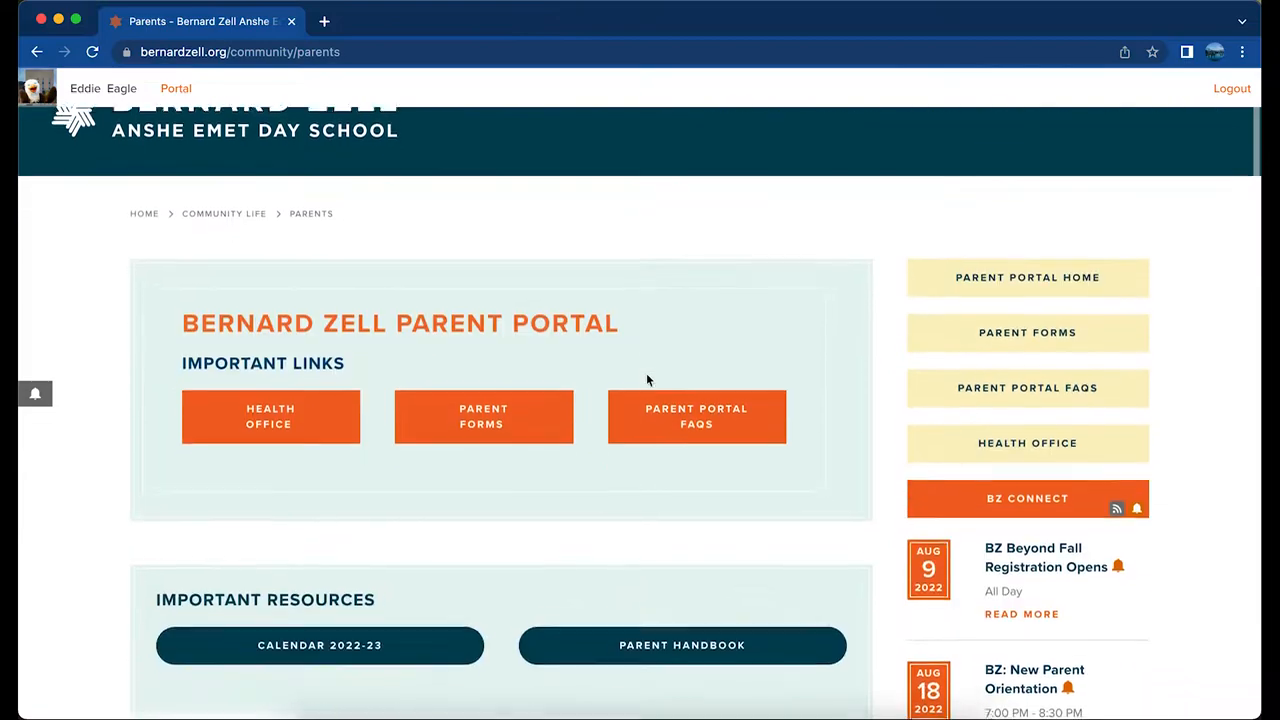
scroll(down, 3)
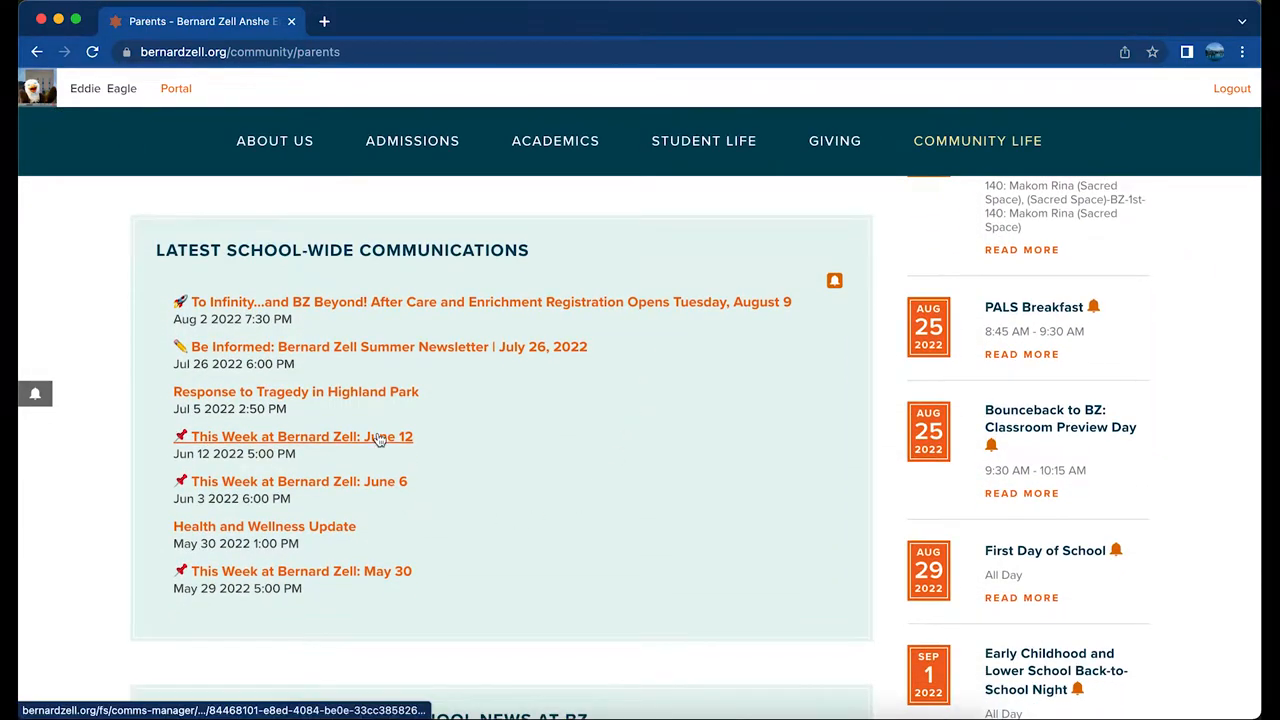
- Open the 'This Week at Bernard Zell: June 12' newsletter and scroll through it
click(302, 436)
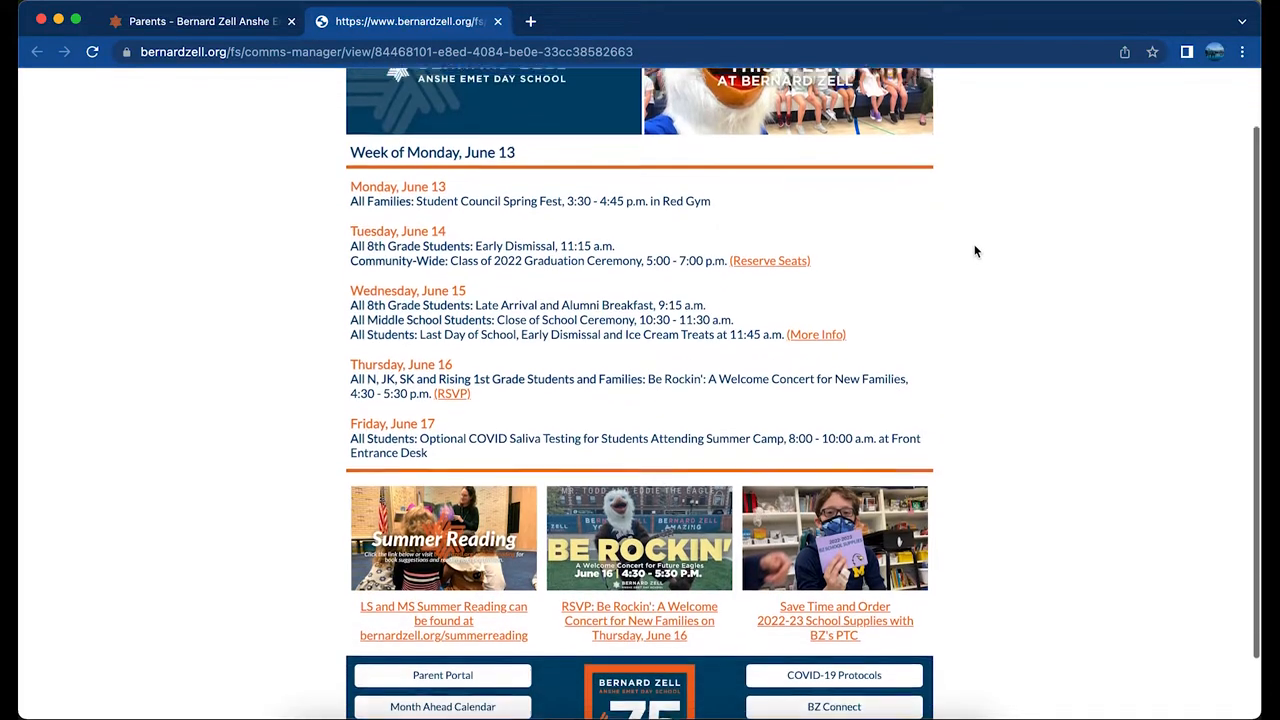
scroll(down, 3)
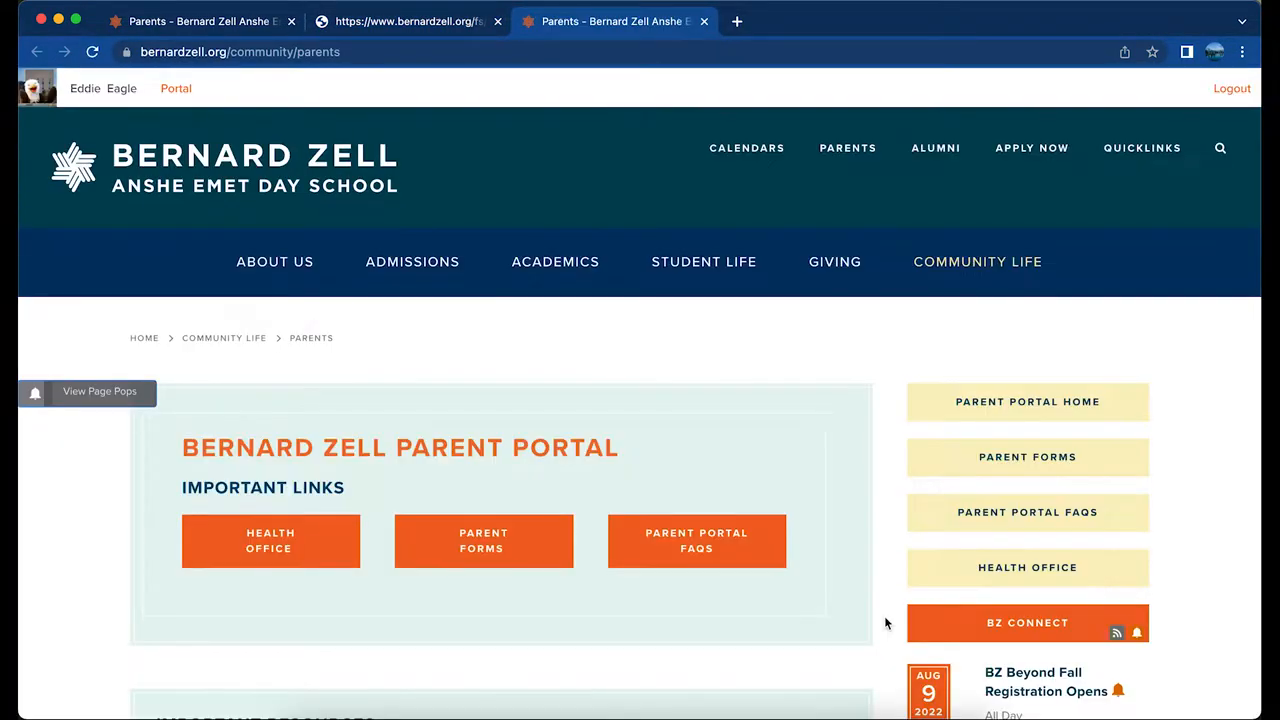
- Open BZ Connect from the parent portal sidebar
click(1027, 457)
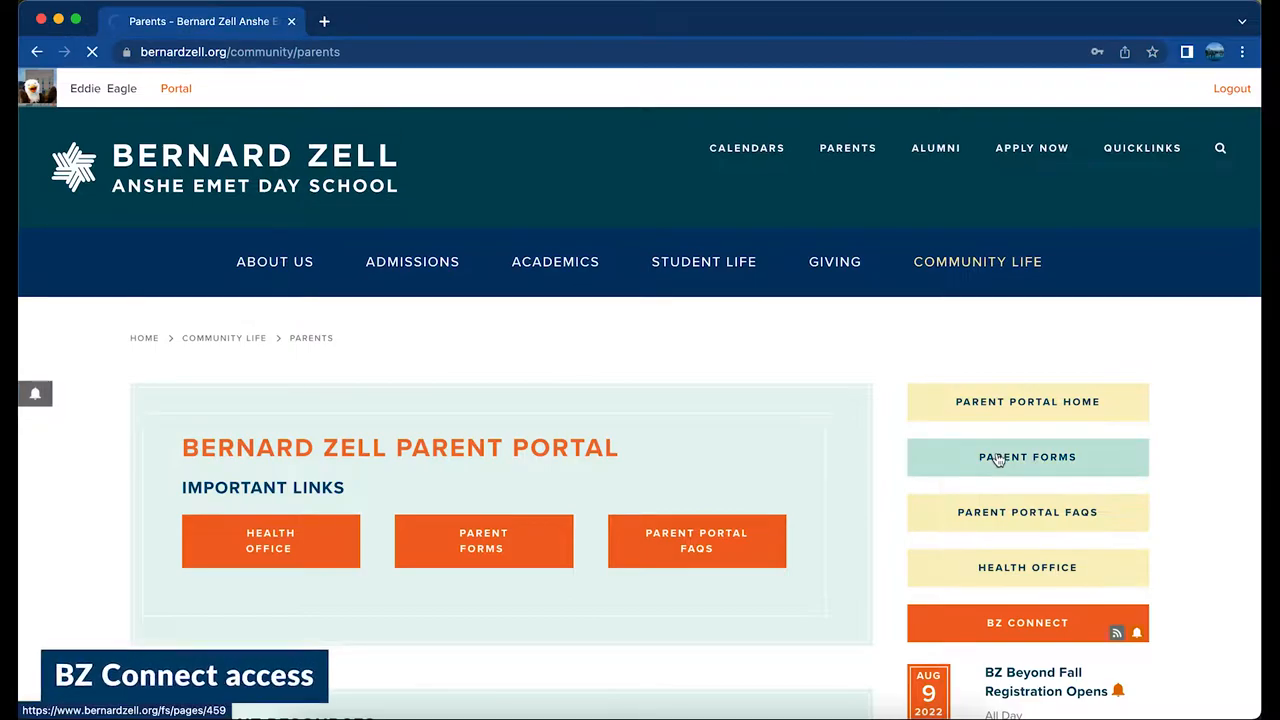
click(1027, 622)
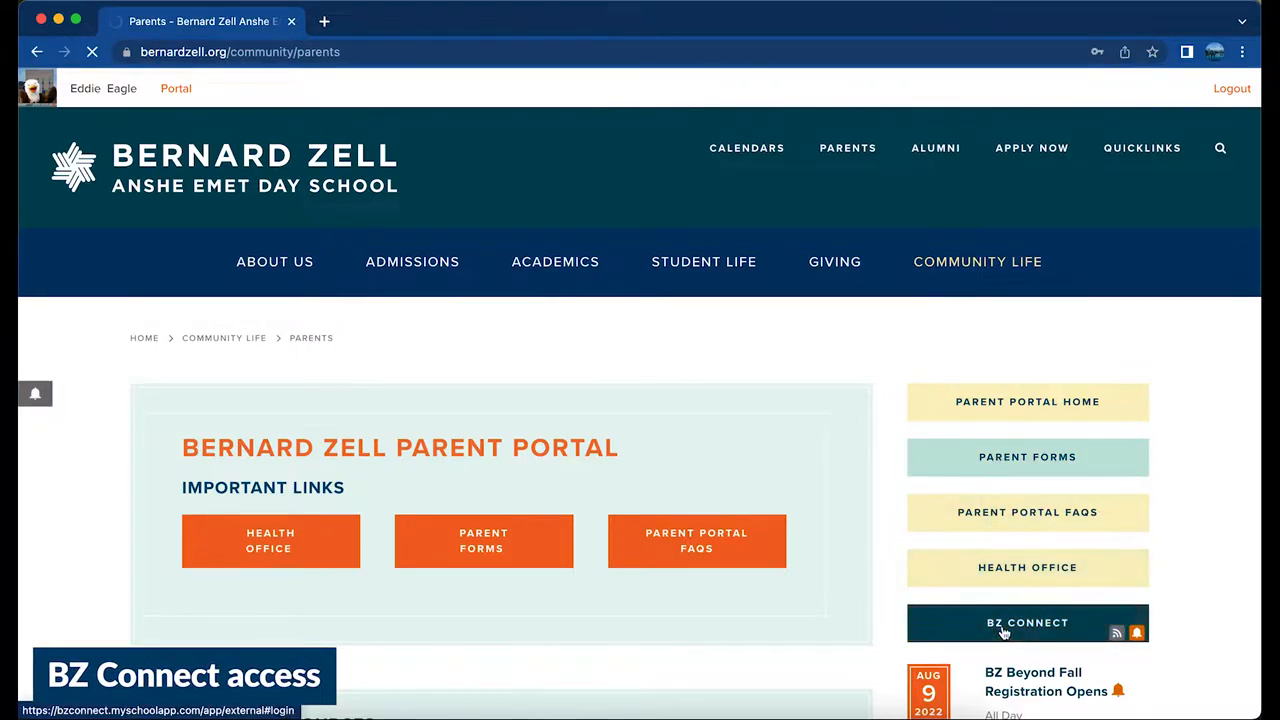
click(1027, 622)
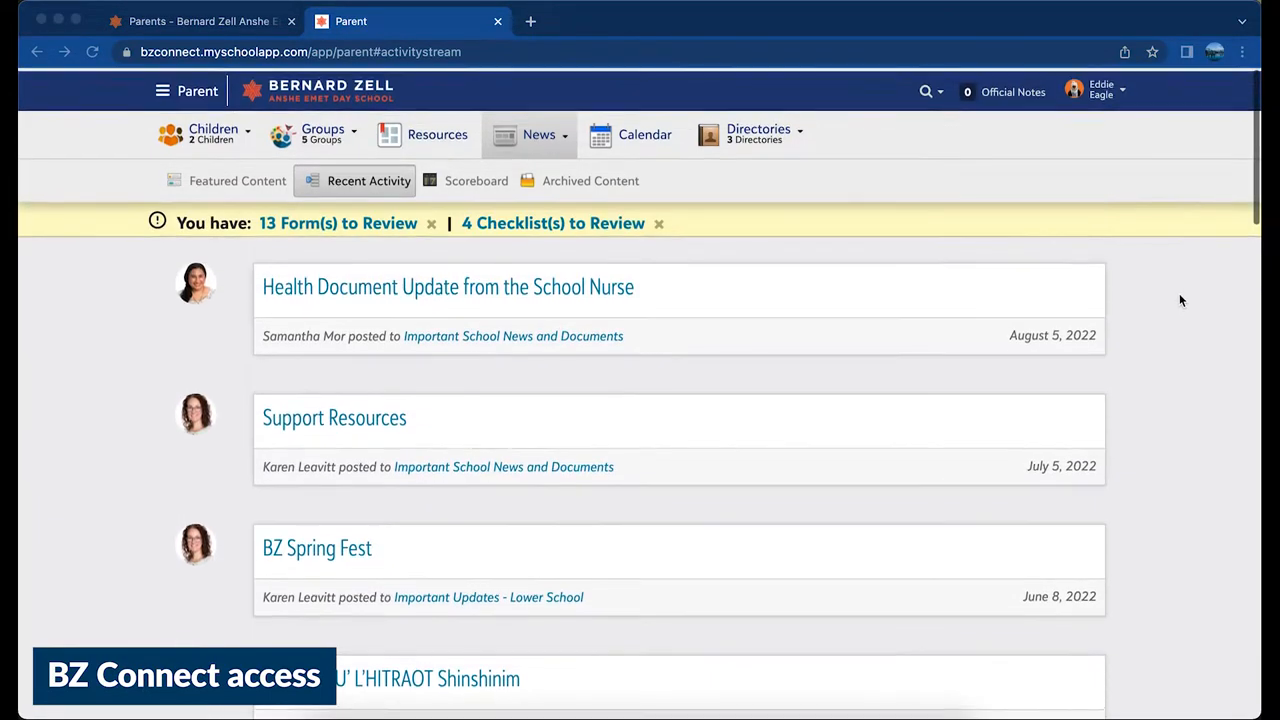
- Review Ella's form checklist and the COVID-19 testing consent form, landing on her schedule
click(213, 131)
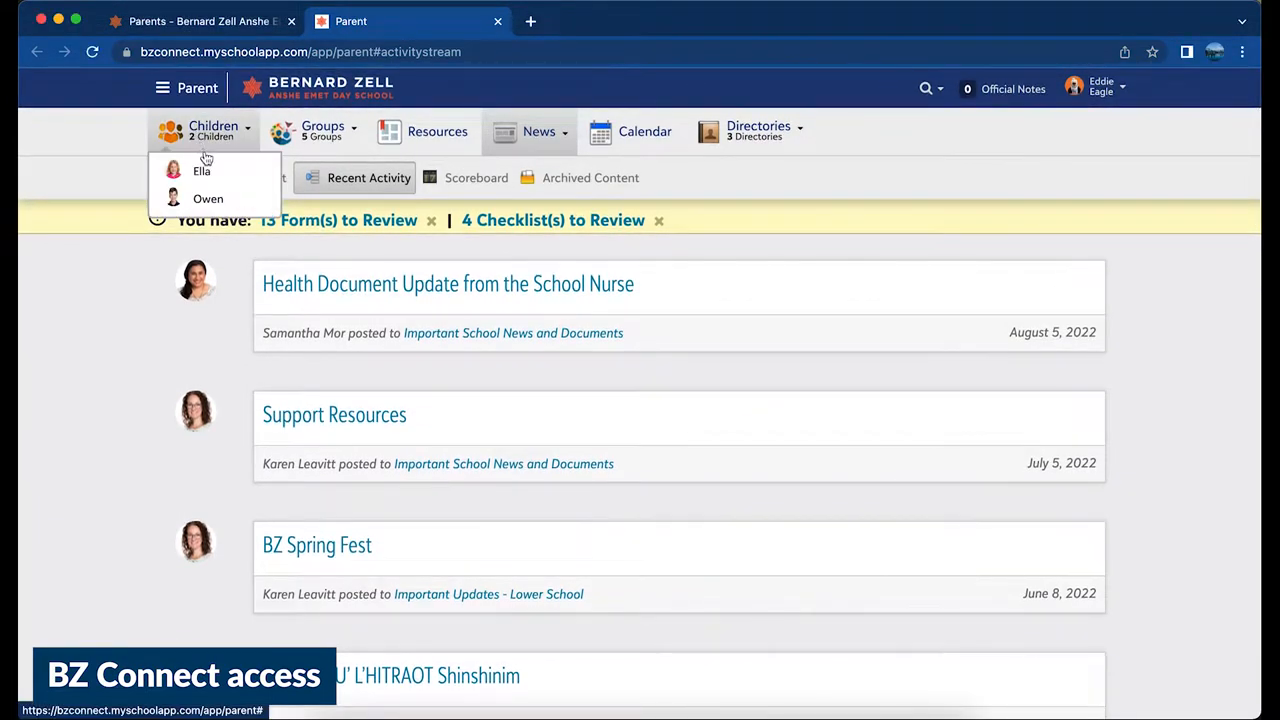
click(201, 170)
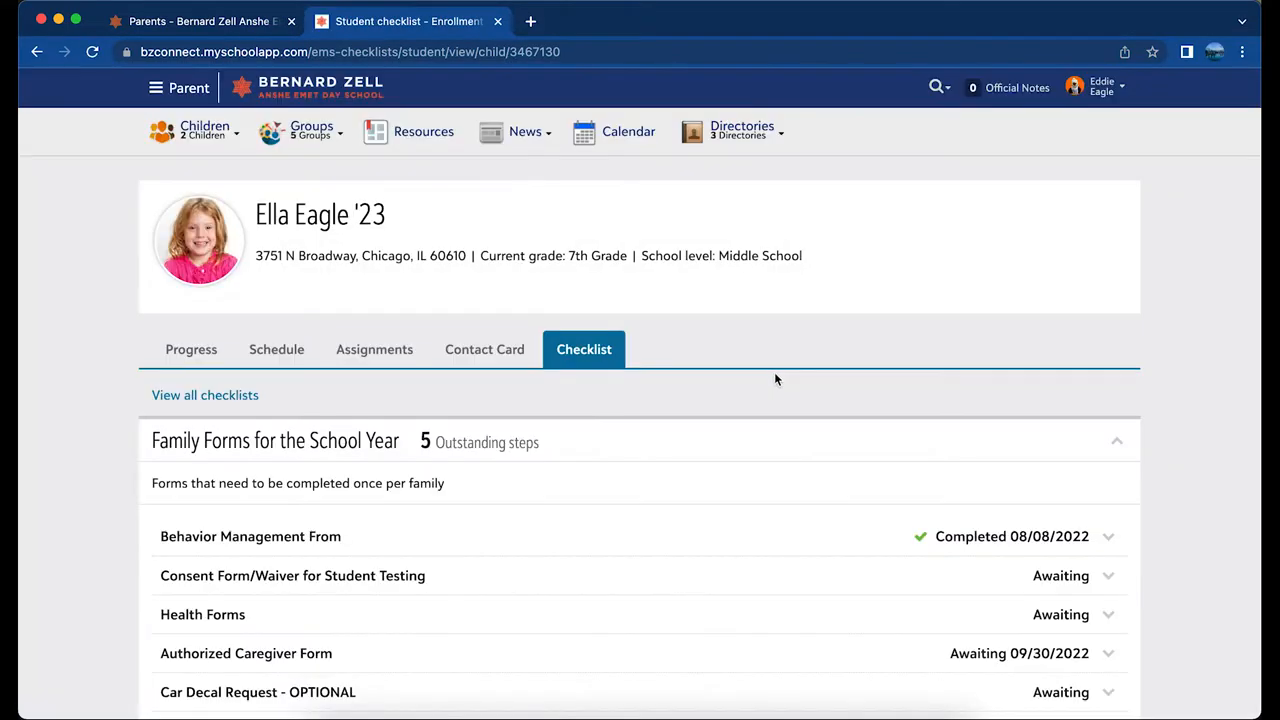
scroll(down, 3)
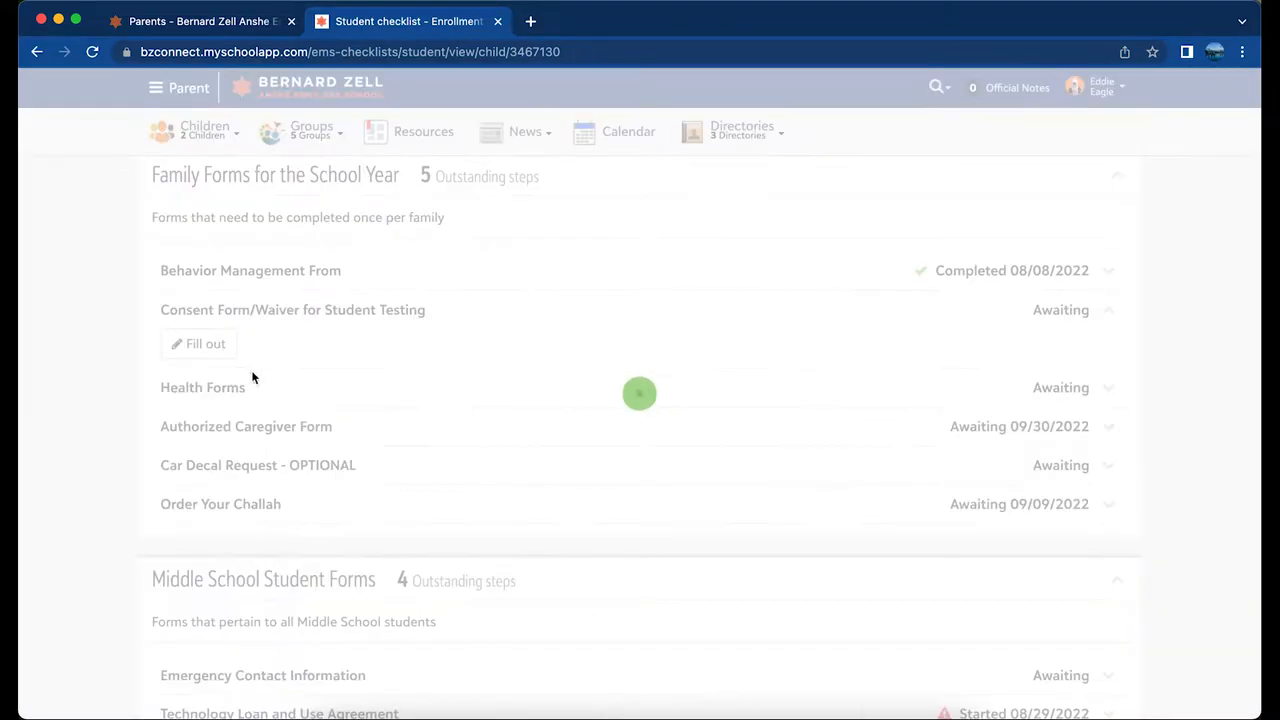
click(198, 343)
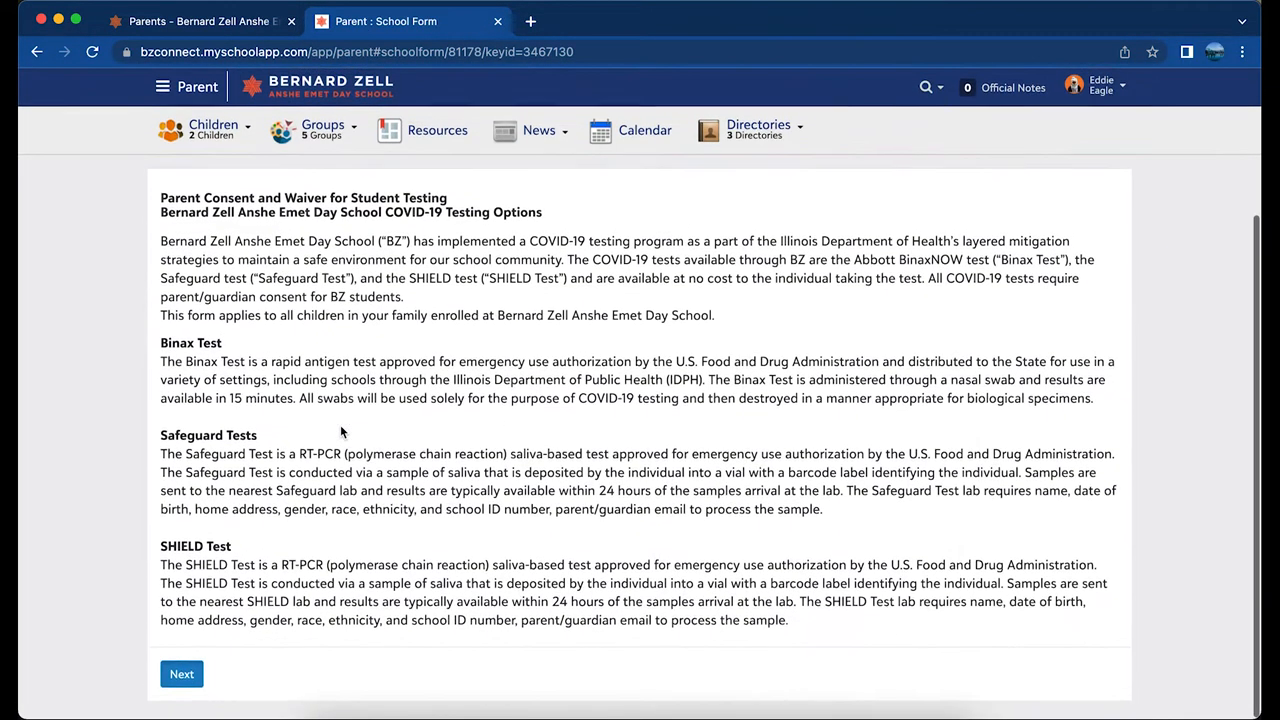
click(181, 674)
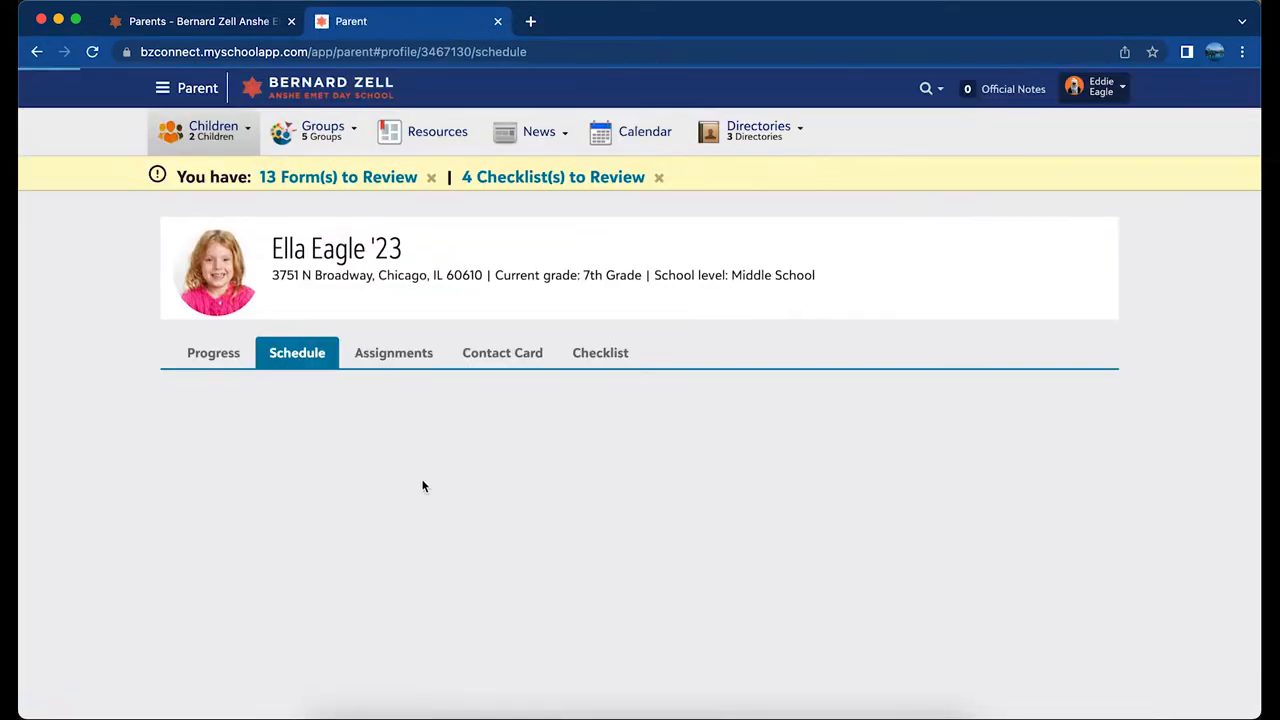
- View Ella's weekly schedule, including Thursday 8/11
click(296, 352)
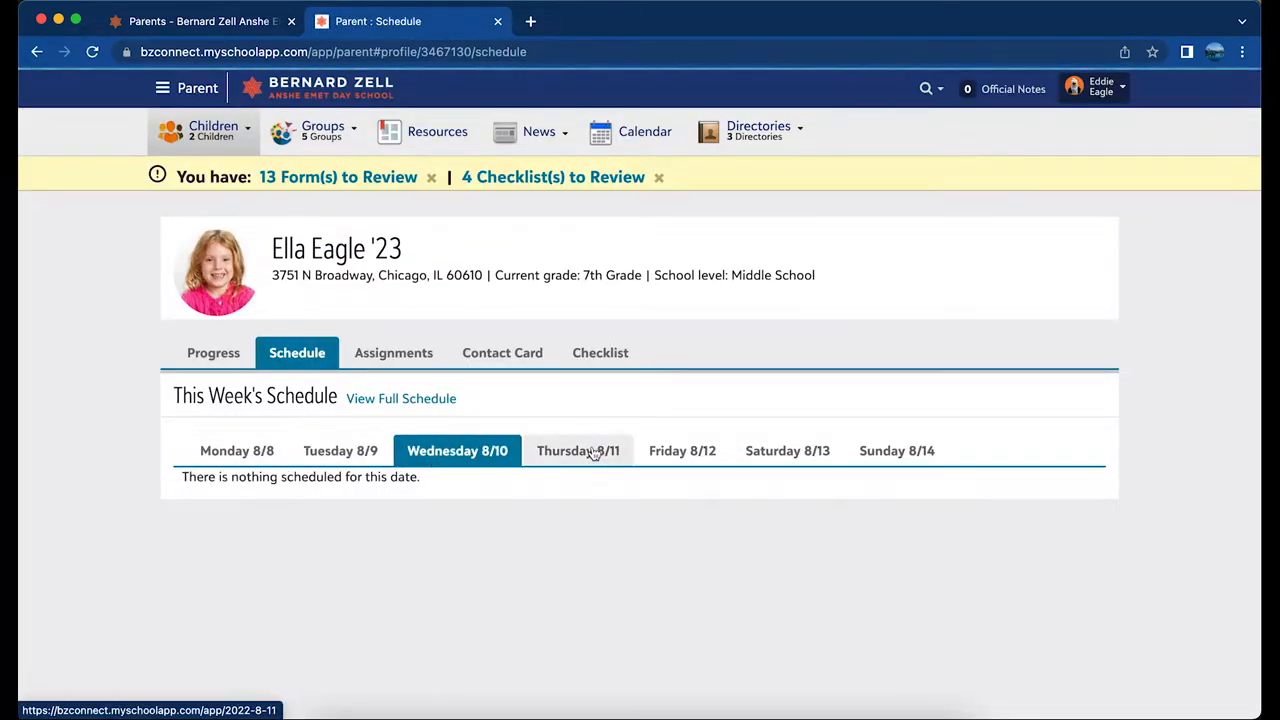
click(577, 450)
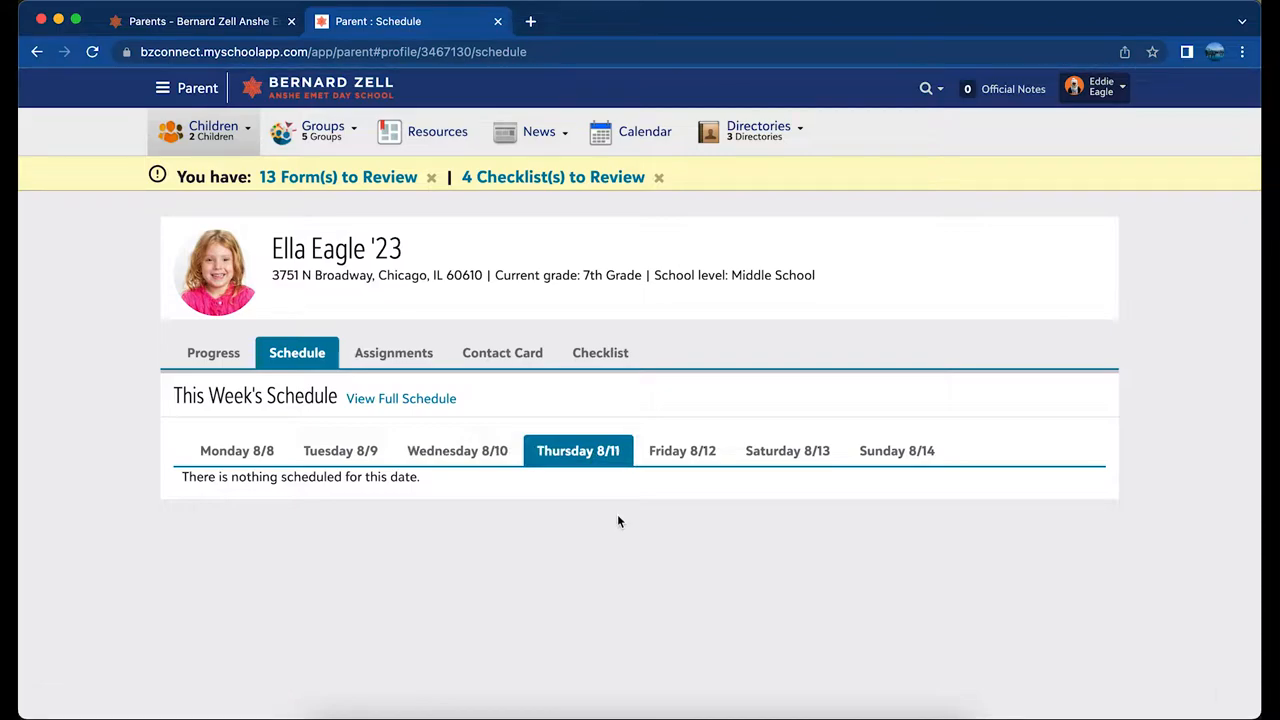
click(323, 131)
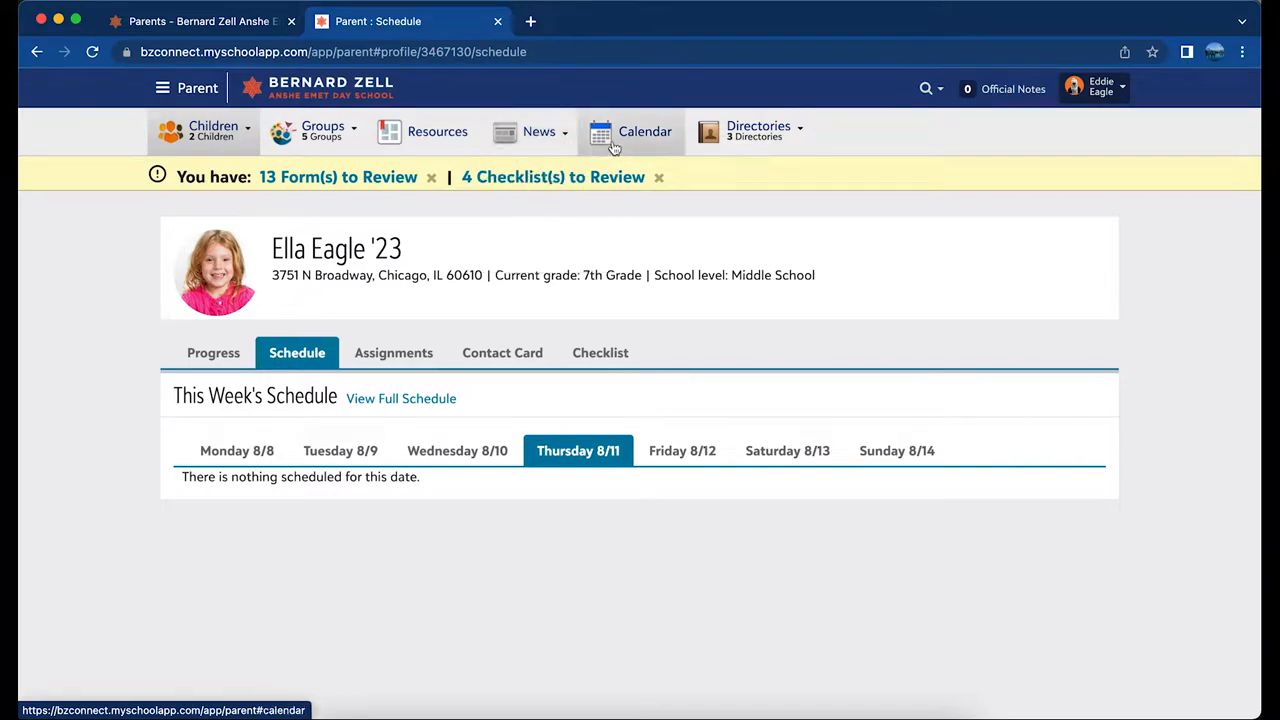
- Browse the Parents and Students and Employees directories, then show the homepage quick links
click(758, 131)
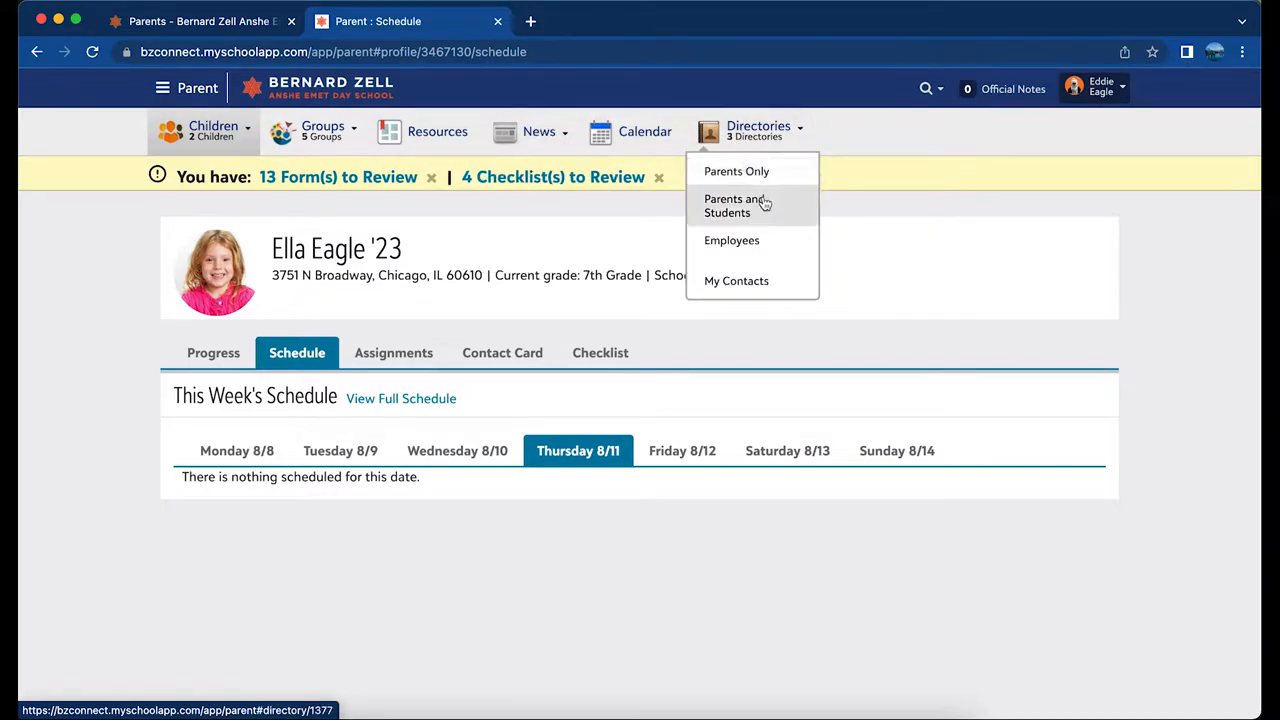
click(737, 205)
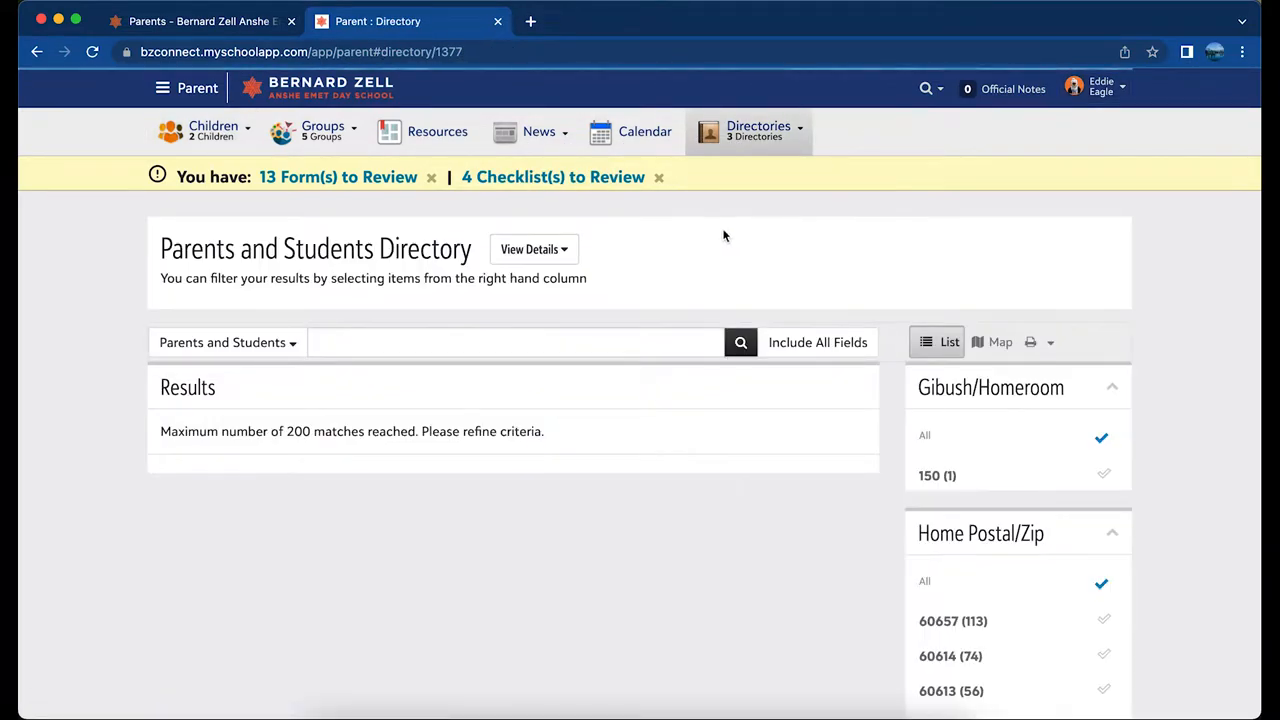
mouse_move(783, 485)
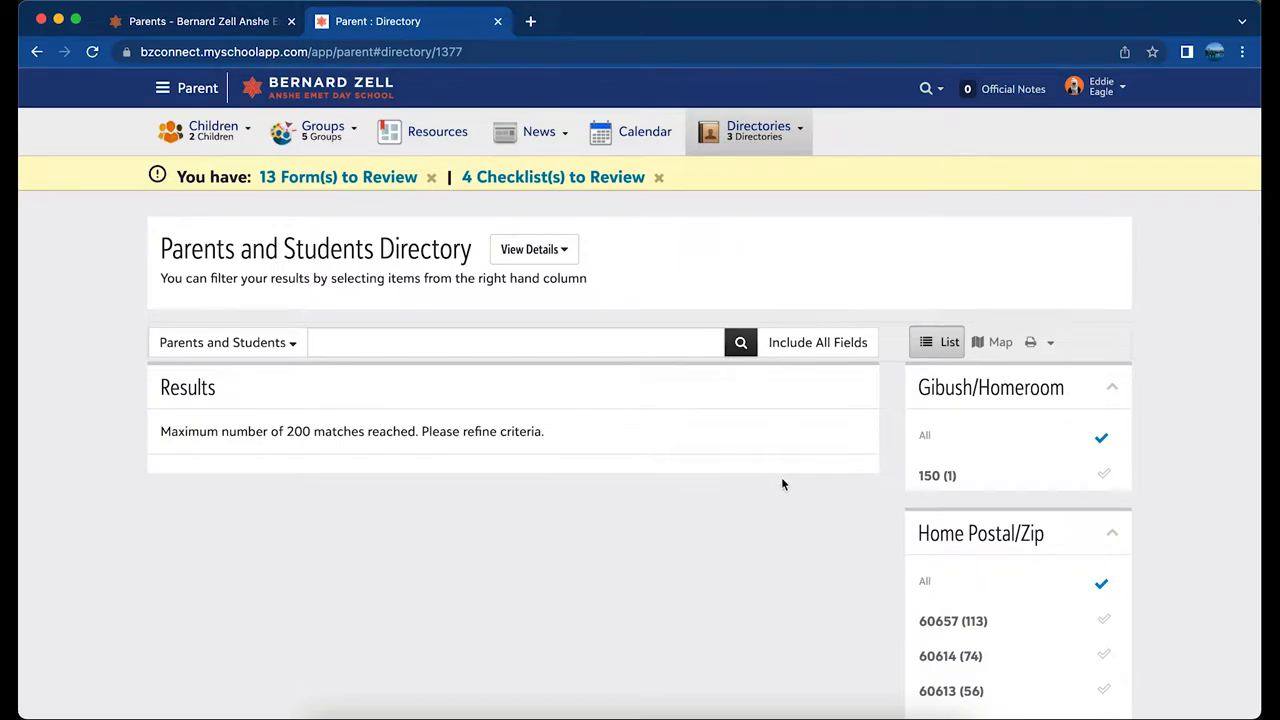
scroll(down, 3)
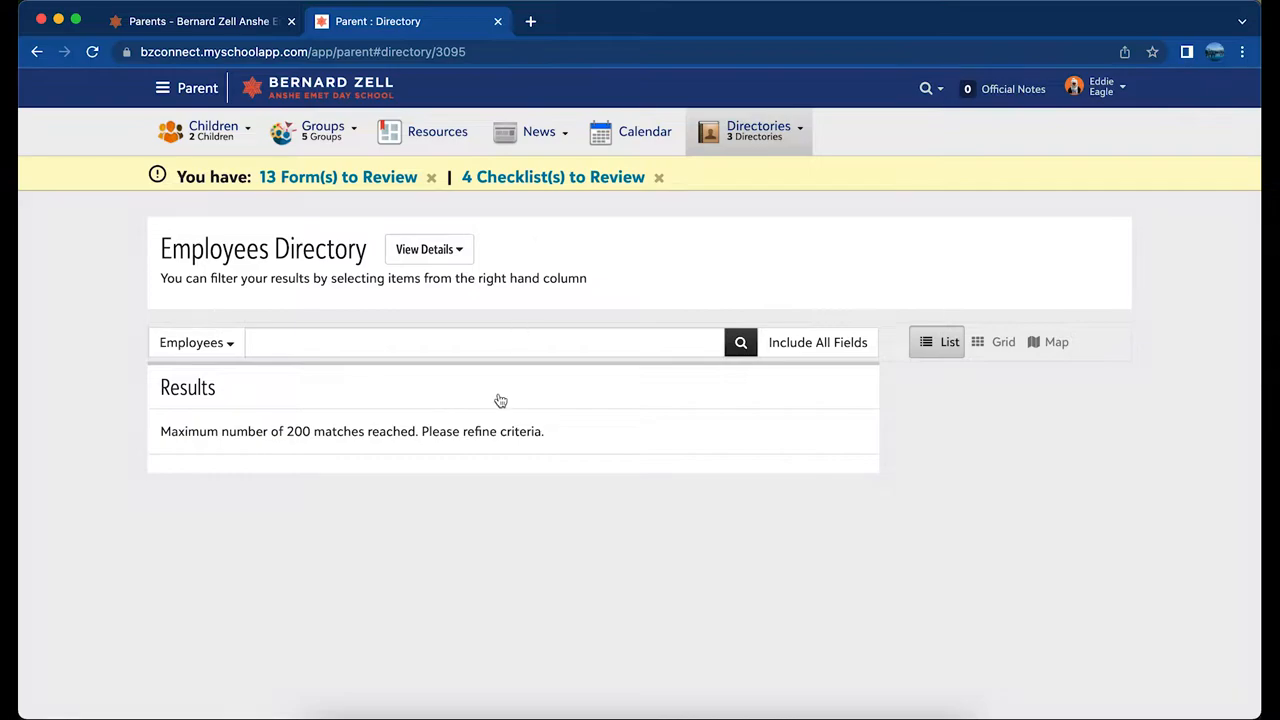
click(437, 131)
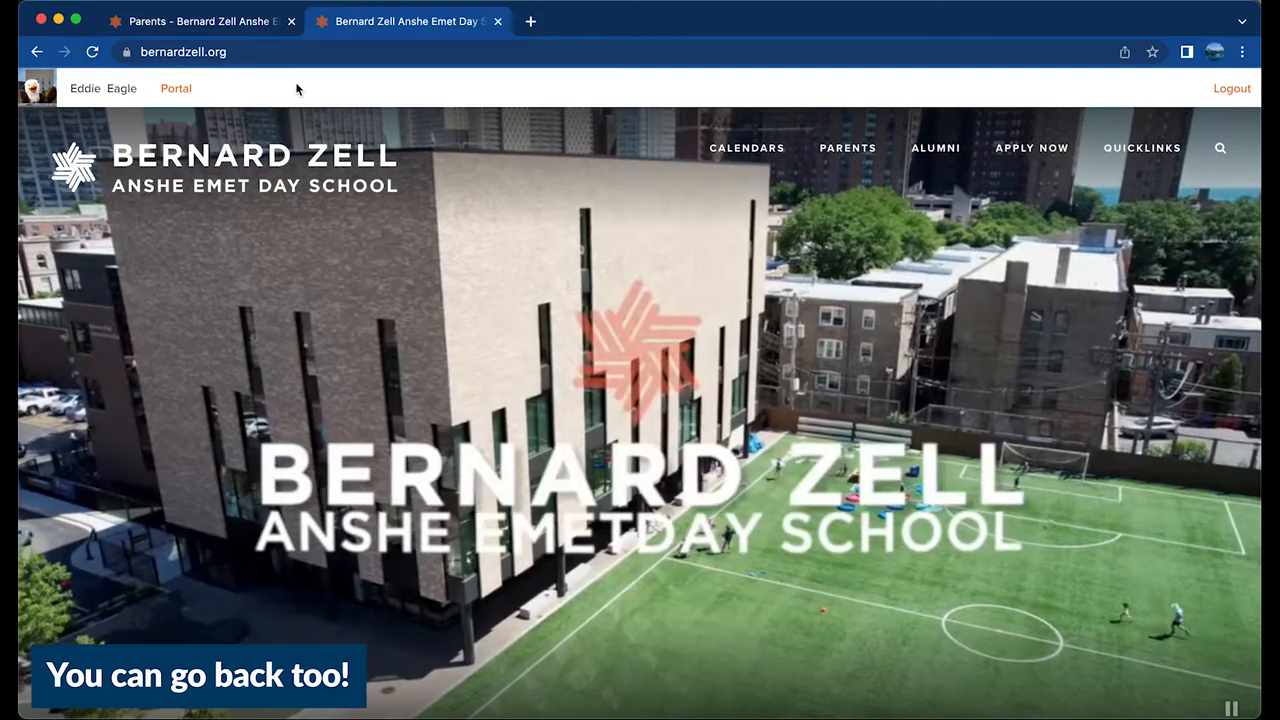
click(1141, 148)
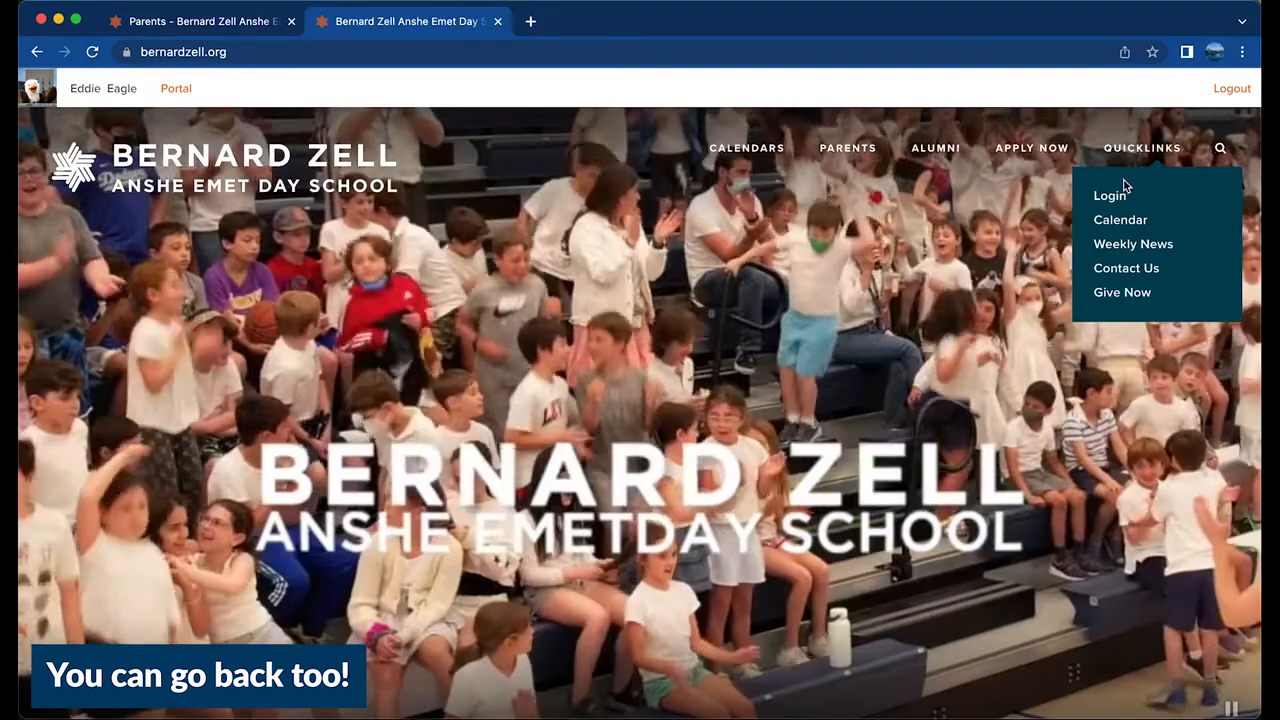